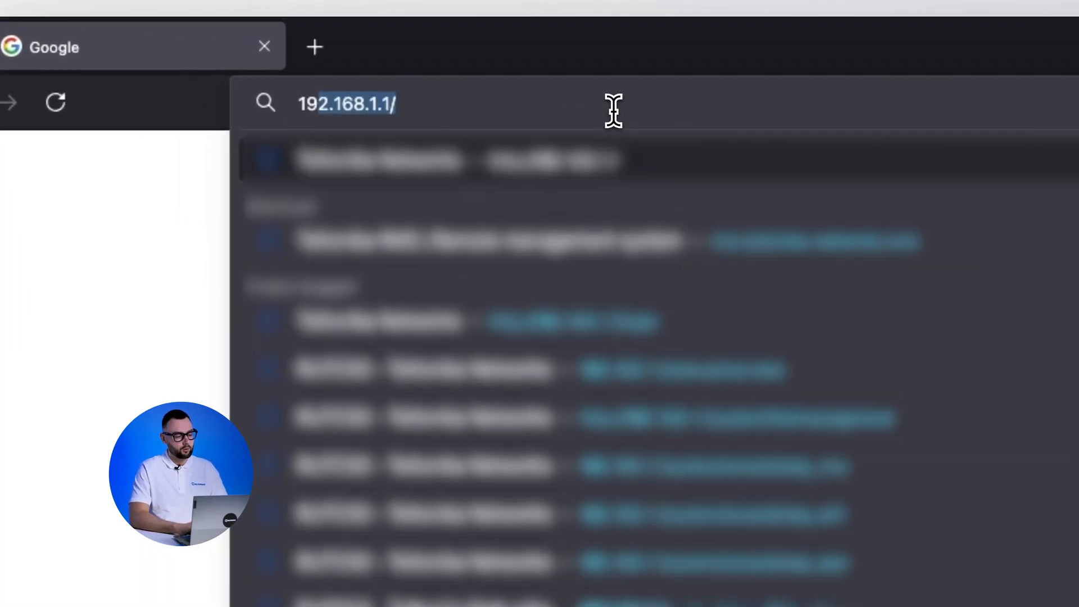
- Load 192.168.1.1 in the browser to reach the router login page
{"action": "key", "text": "Enter"}
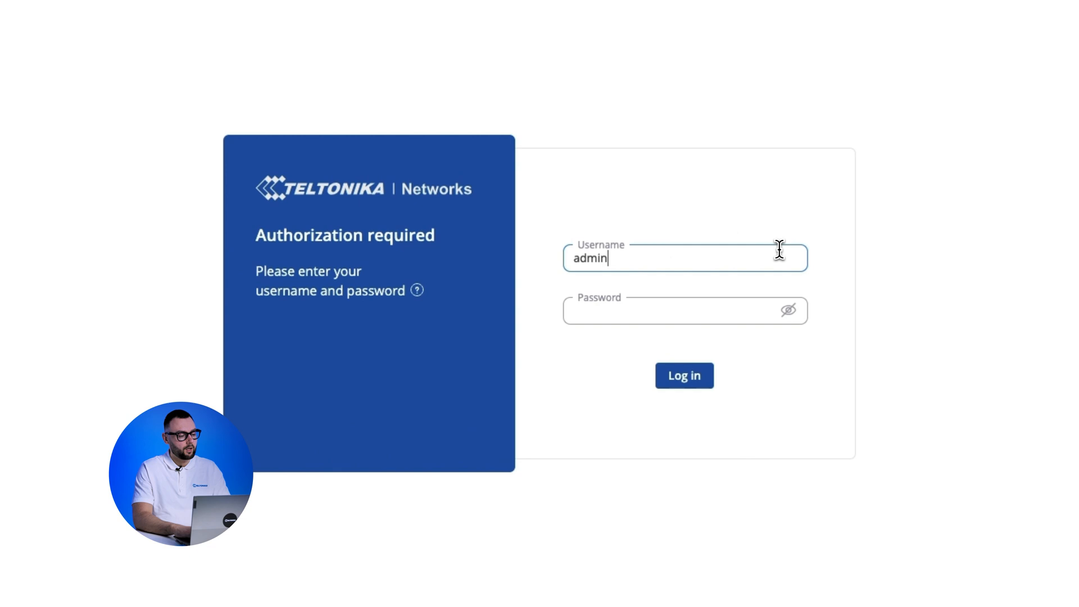
{"action": "left_click", "coordinate": [684, 375]}
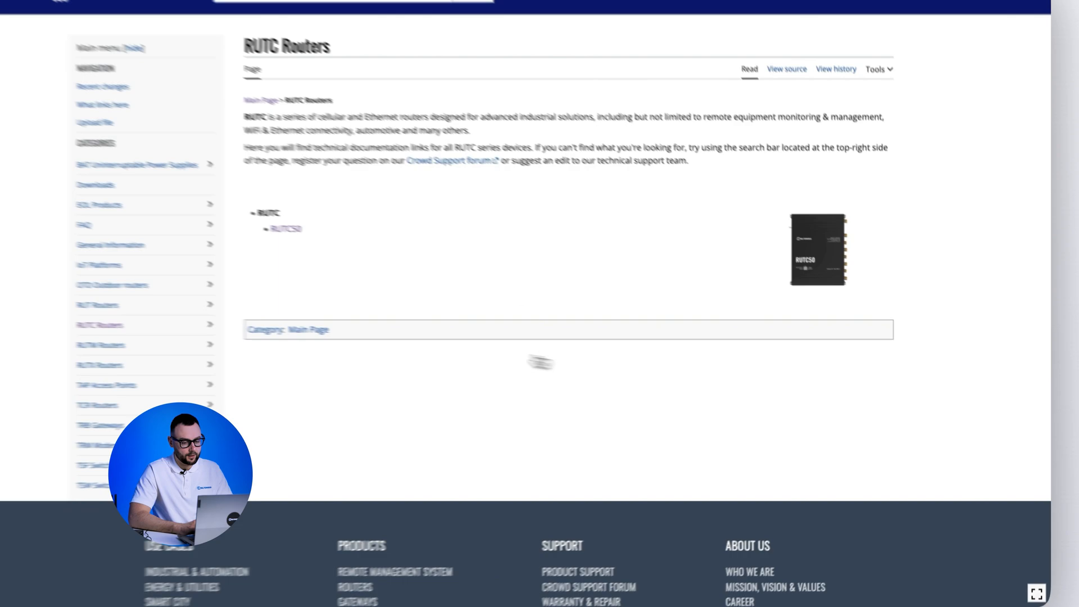
- Open the RUTC50 wiki page, then its Package Downloads table, and scroll the package list
{"action": "left_click", "coordinate": [285, 228]}
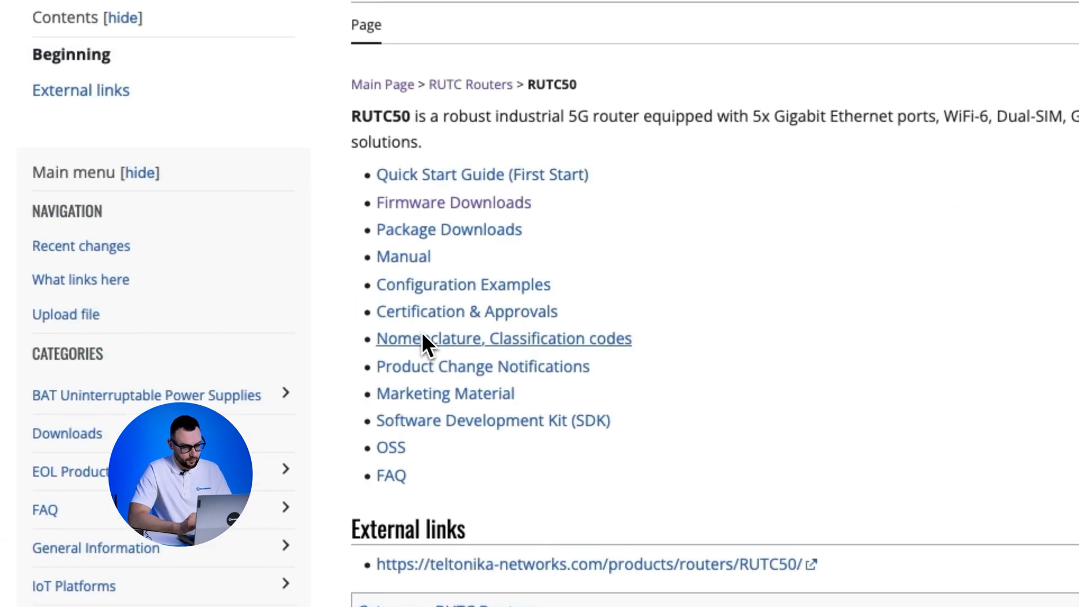
{"action": "mouse_move", "coordinate": [442, 247]}
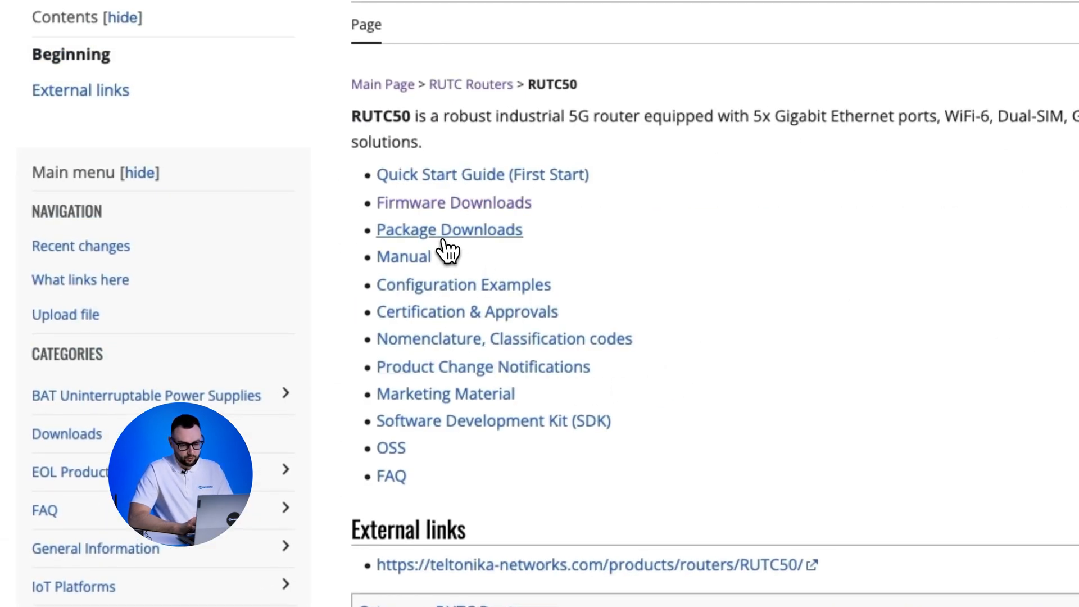
{"action": "left_click", "coordinate": [449, 229]}
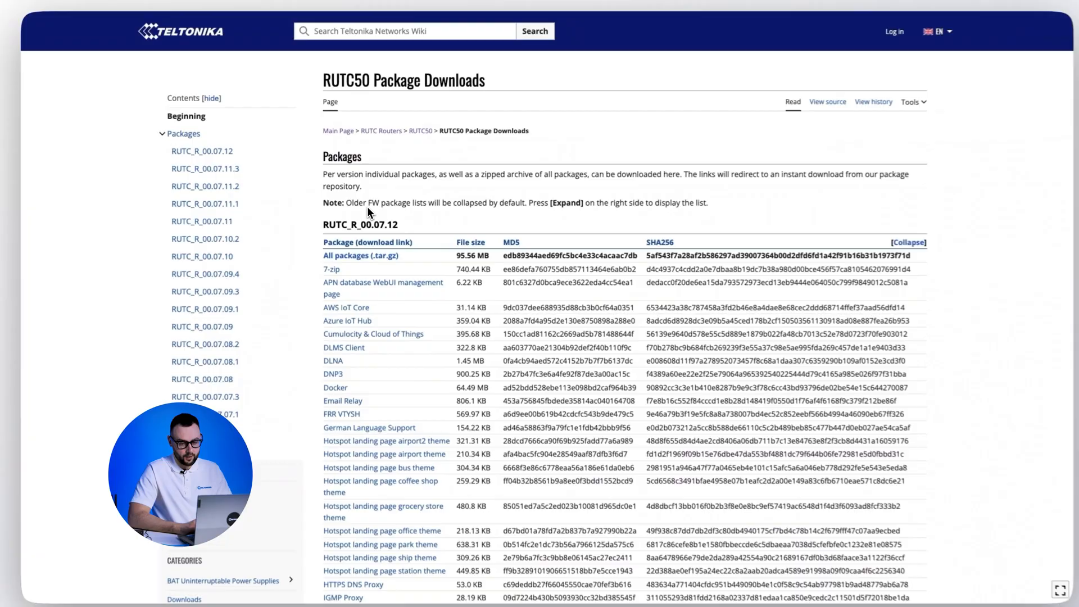
{"action": "scroll", "scroll_direction": "down", "scroll_amount": 3}
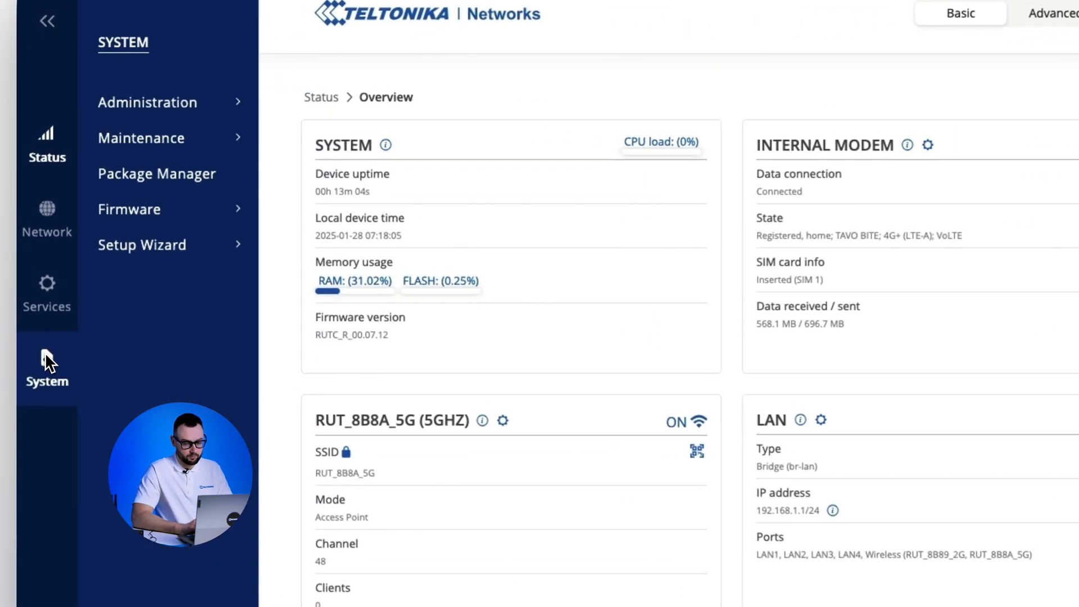
- Upload azure_iot_hub.tar.gz through System > Package Manager's Upload package
{"action": "left_click", "coordinate": [156, 173]}
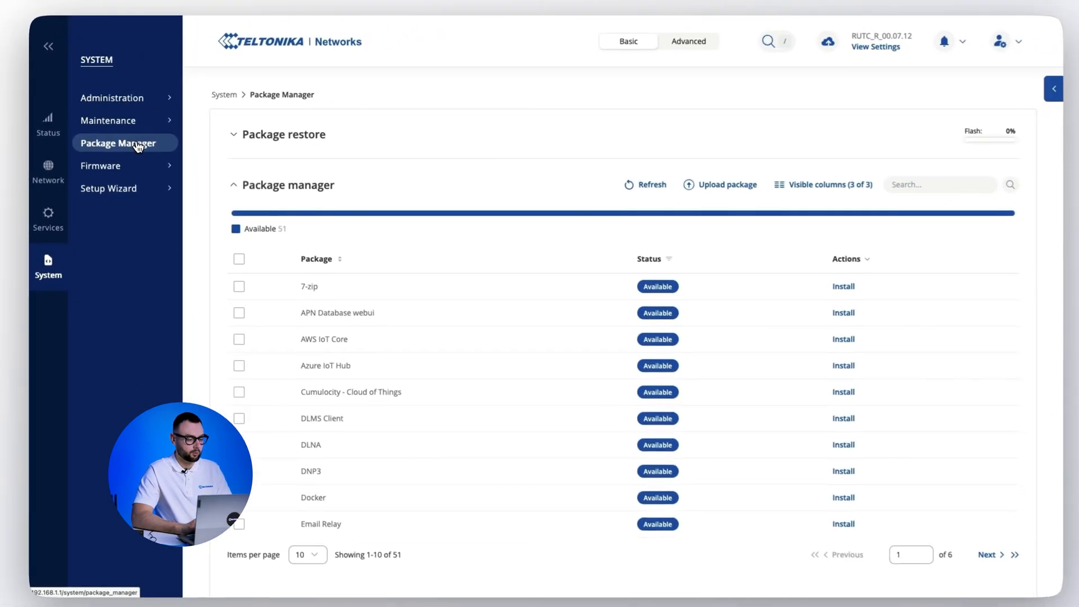
{"action": "left_click", "coordinate": [720, 185]}
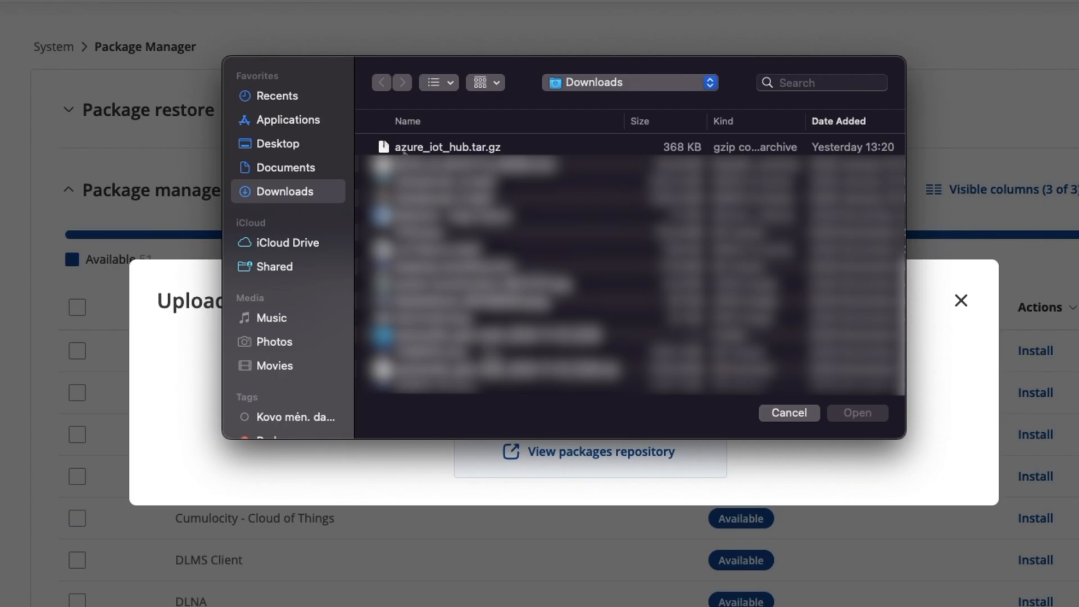
{"action": "left_click", "coordinate": [858, 413]}
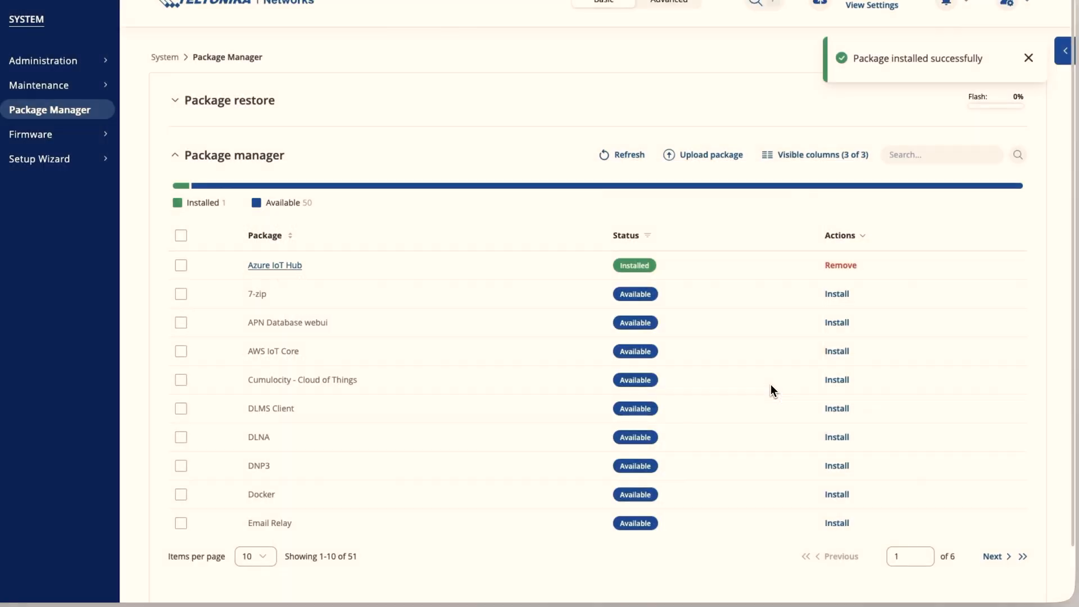